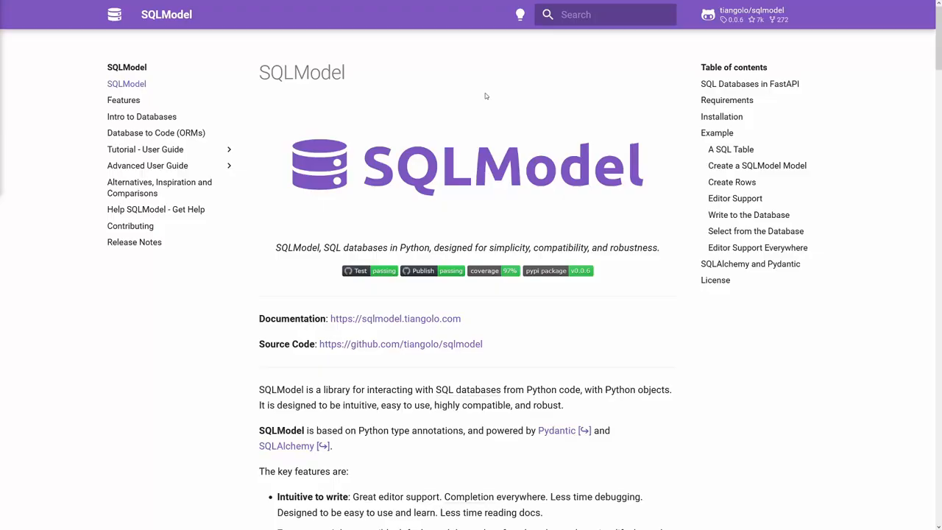
Step: Browse the shopify-product-check file tree and bring up models.py with its Product table
scroll(down, 3)
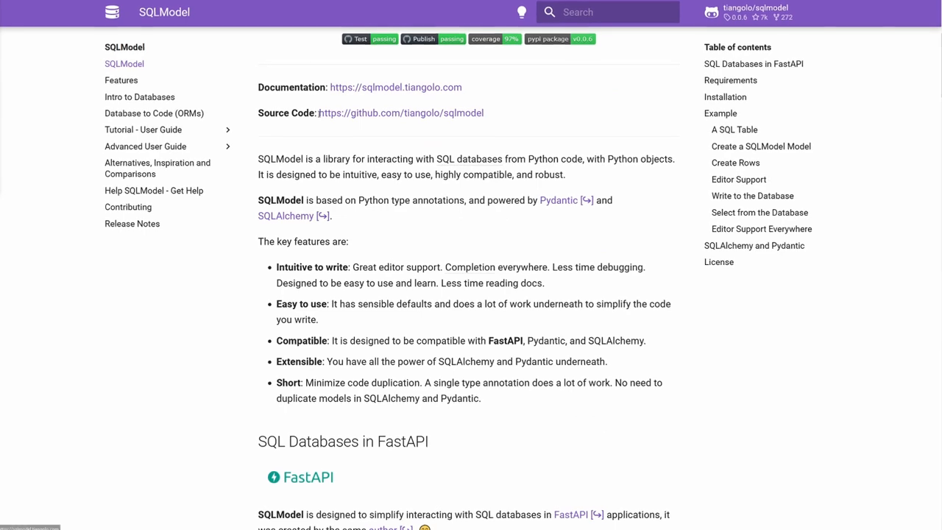
scroll(down, 3)
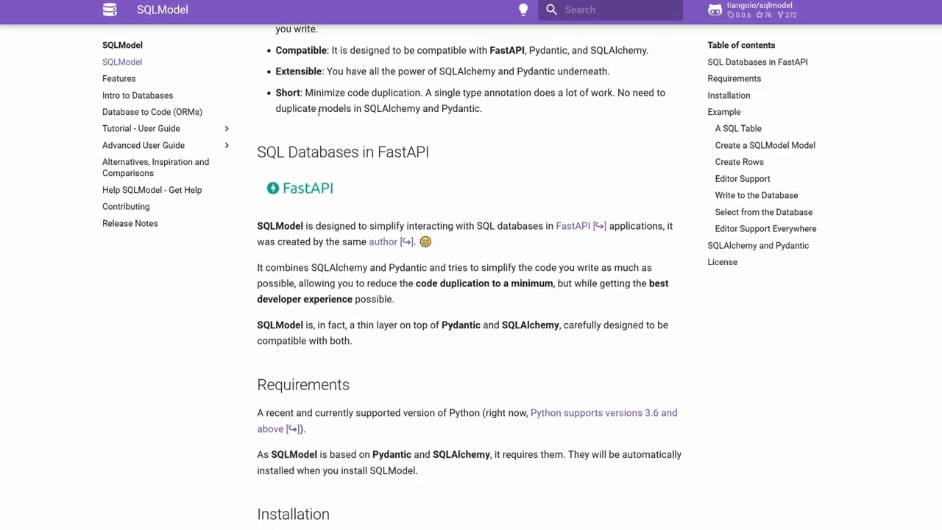
scroll(down, 3)
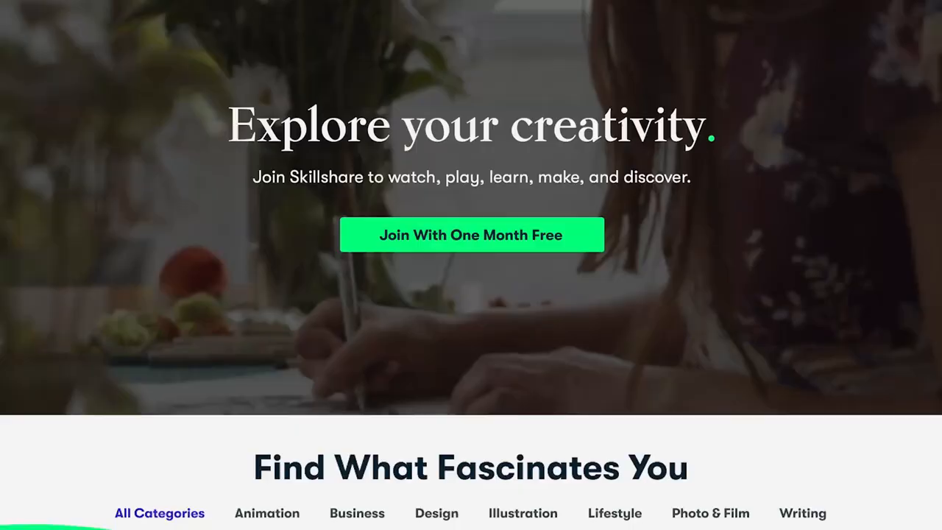
scroll(down, 3)
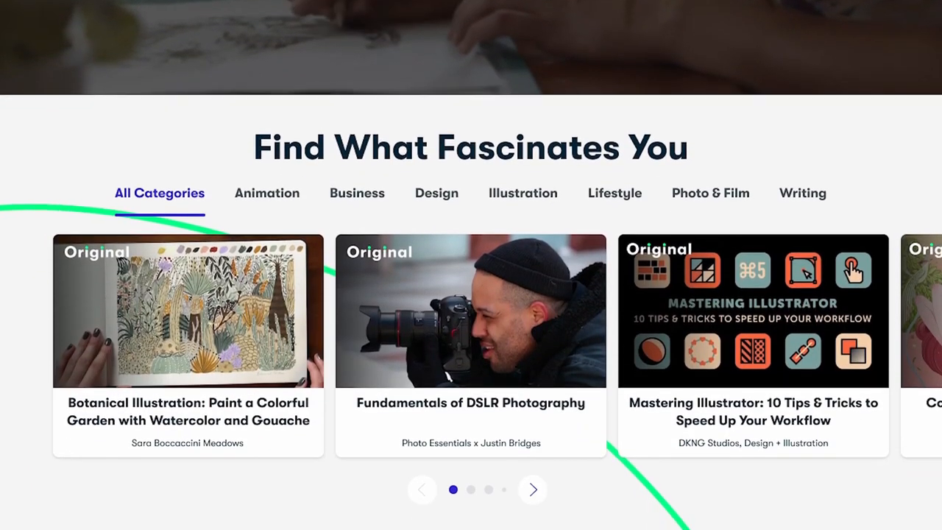
text(Logo)
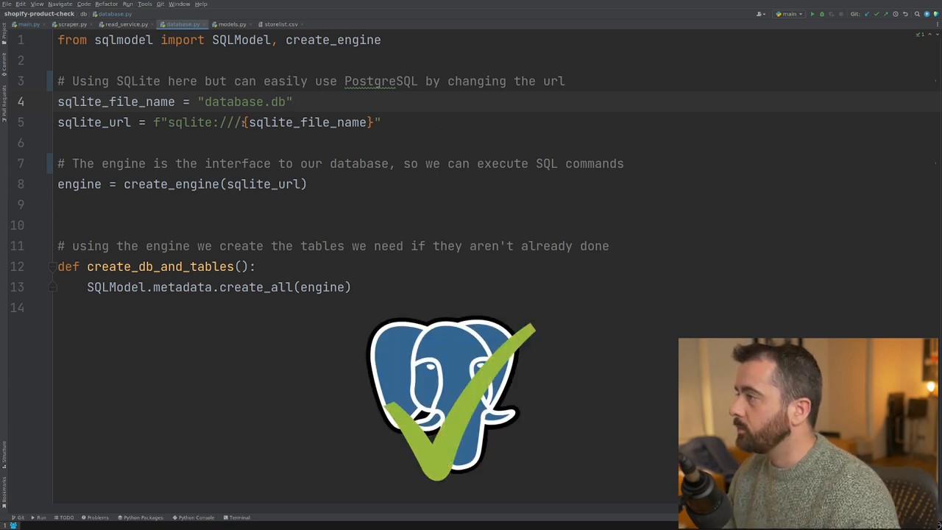
drag(170, 122, 316, 122)
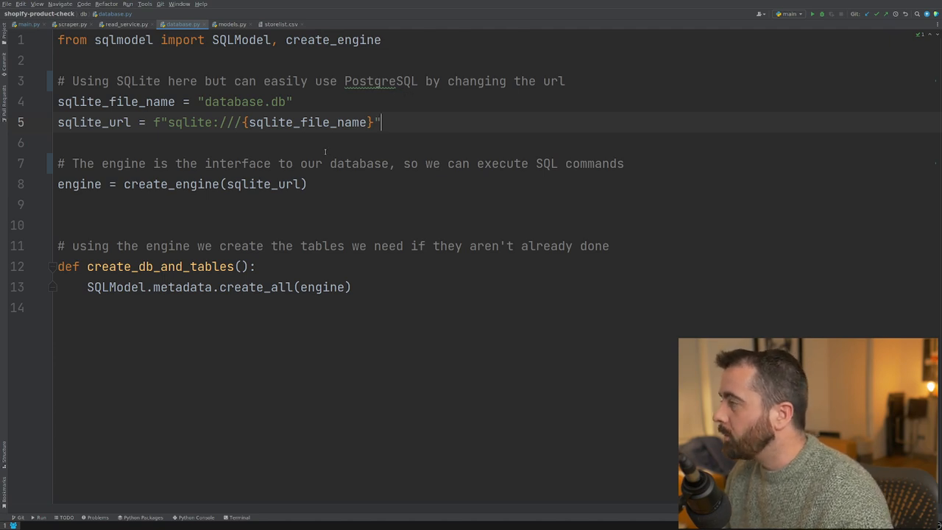
mouse_move(110, 160)
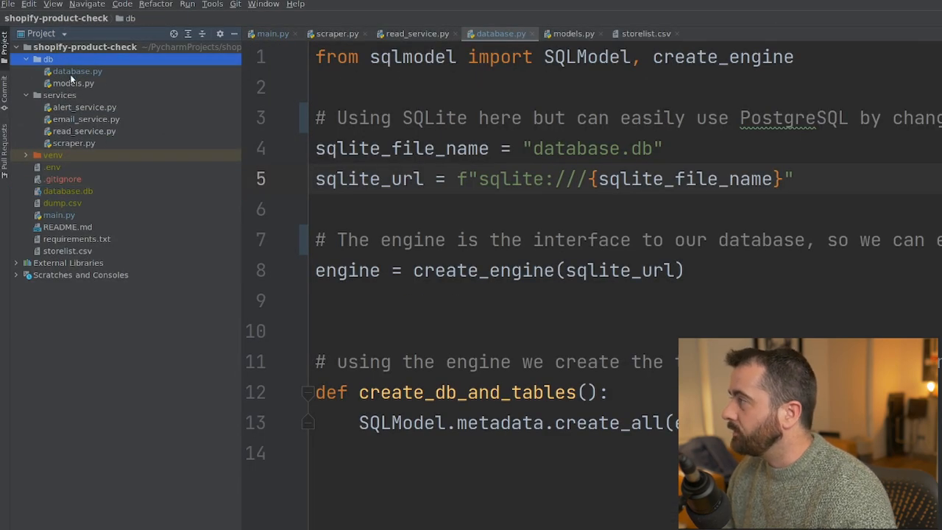
mouse_move(112, 88)
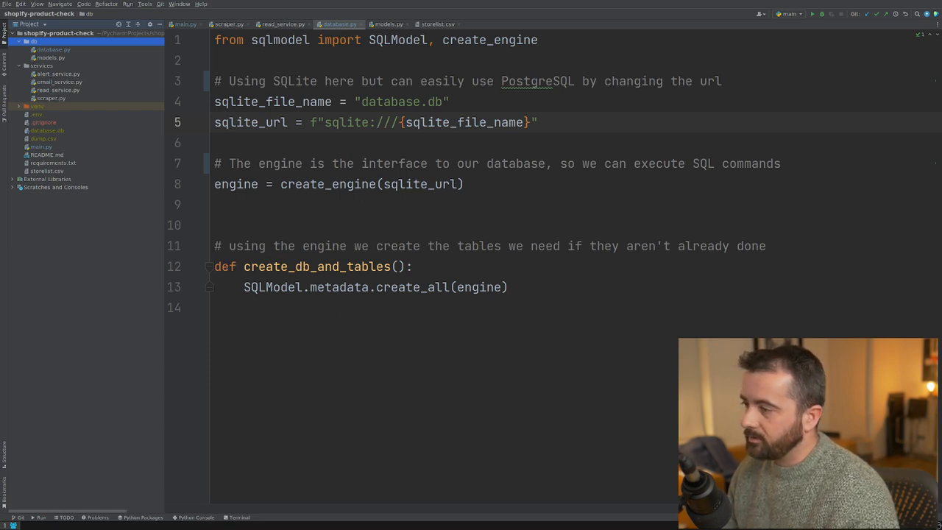
click(520, 288)
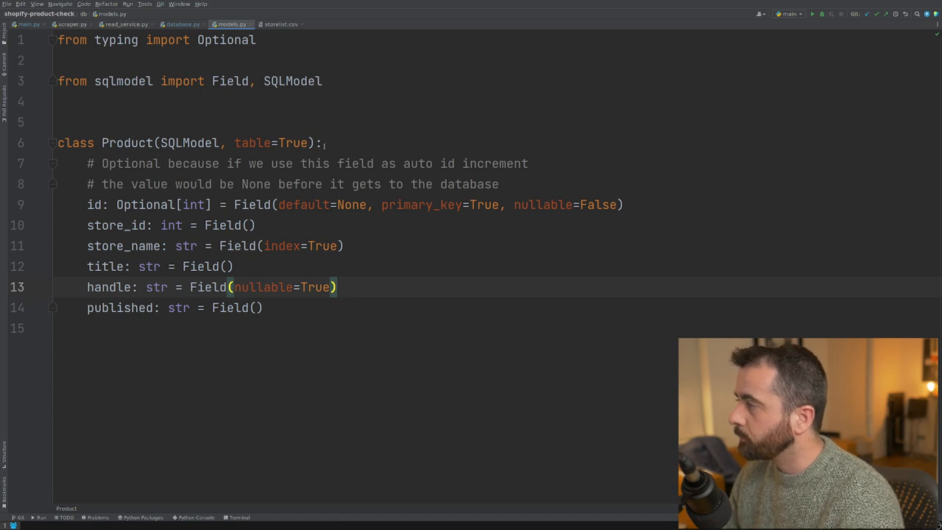
mouse_move(190, 143)
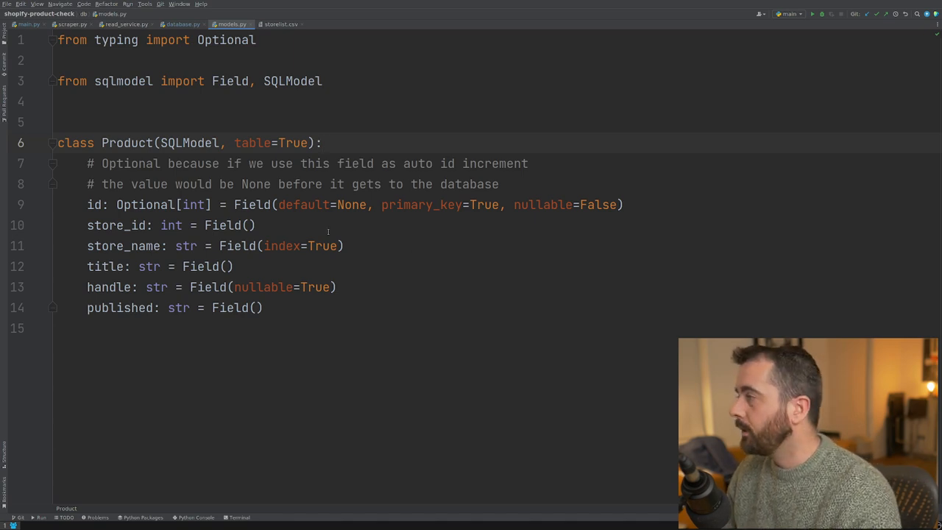
Step: Select the indexed store_name field line in the Product class
double_click(145, 205)
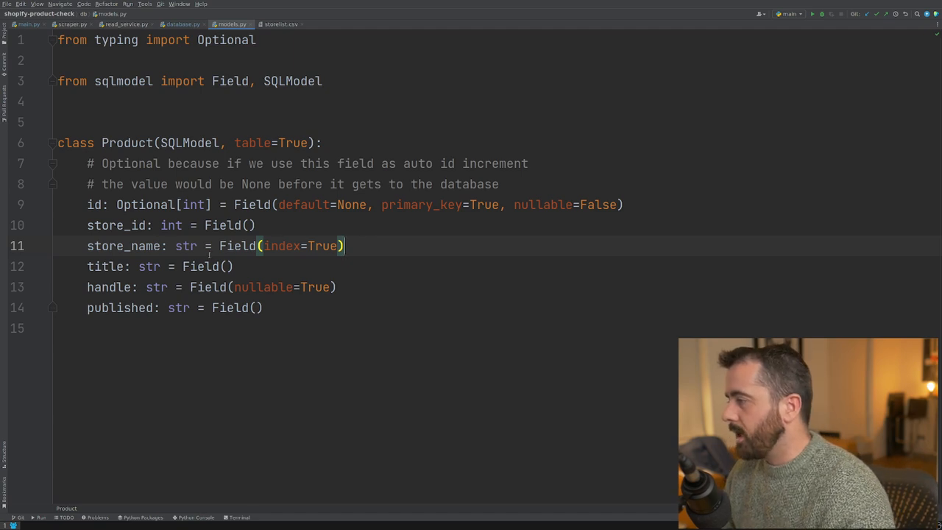
double_click(262, 288)
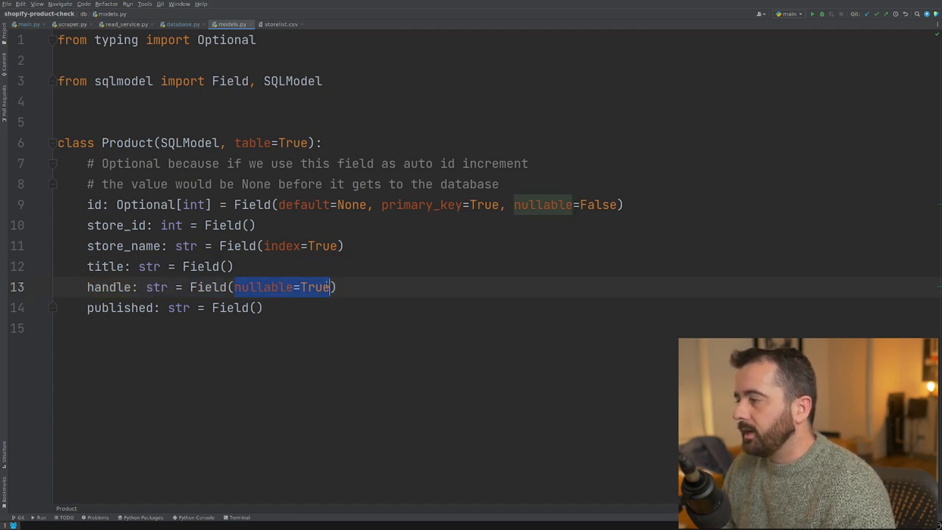
mouse_move(156, 287)
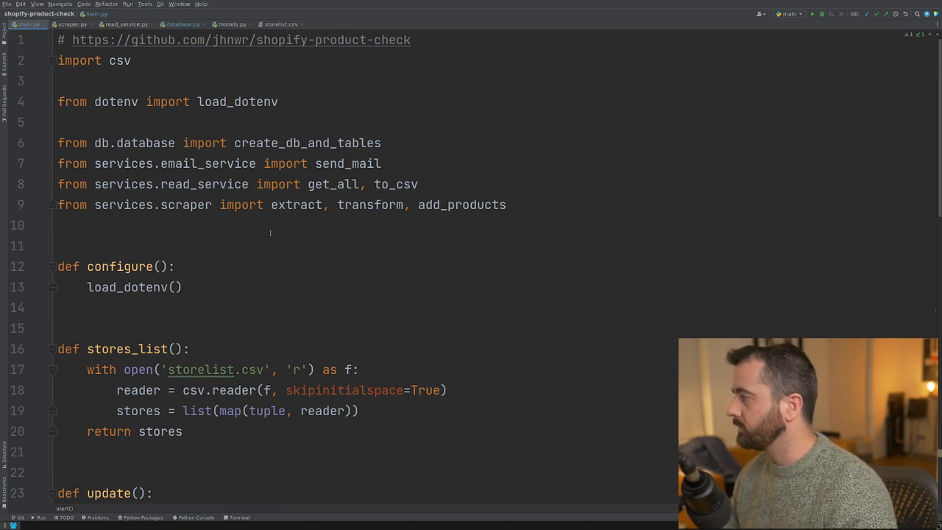
scroll(down, 3)
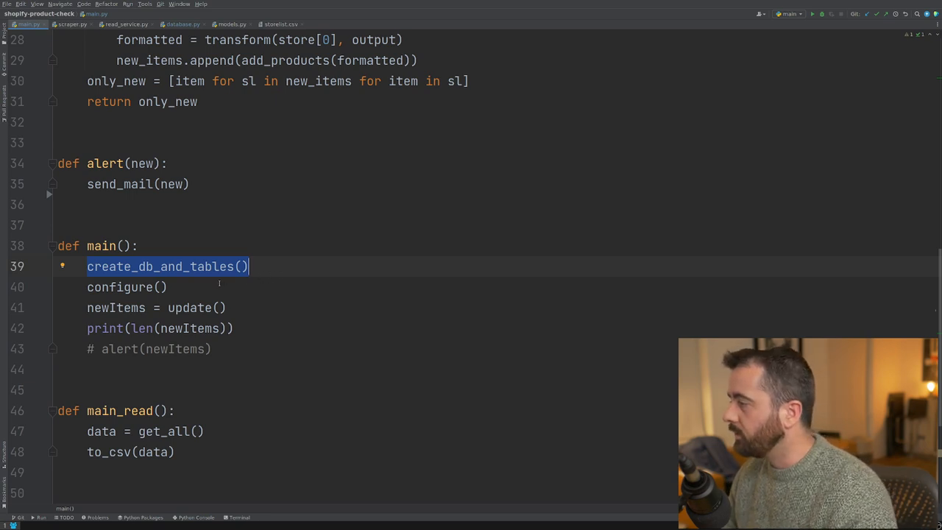
click(127, 287)
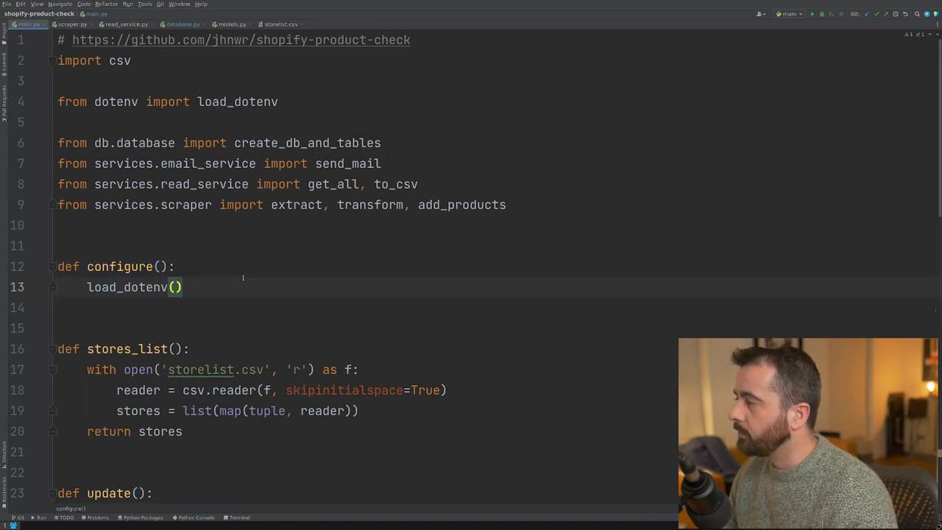
scroll(down, 3)
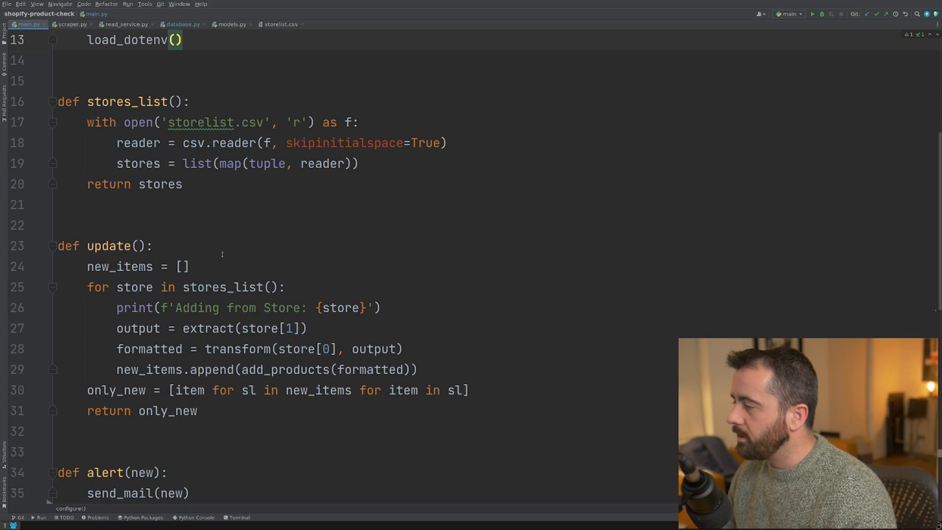
scroll(down, 3)
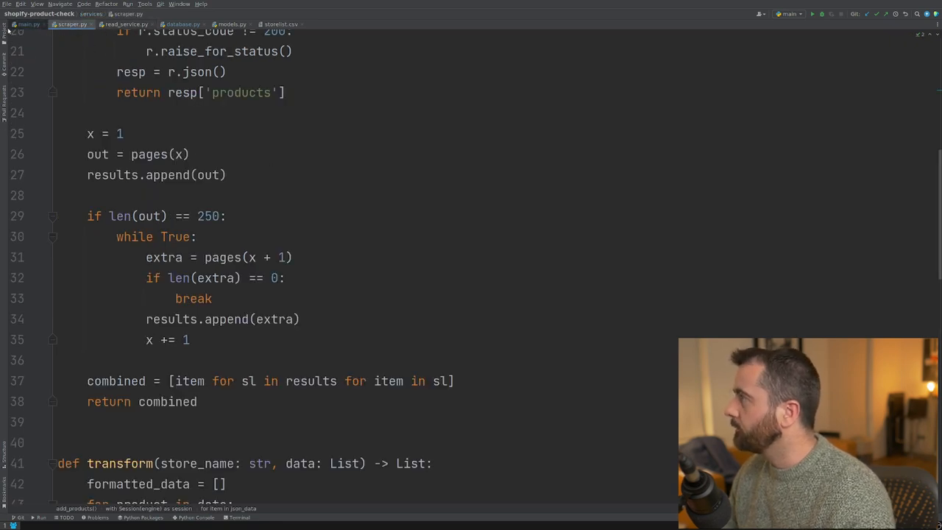
Step: Scroll scraper.py through transform and add_products to the Product construction
scroll(up, 3)
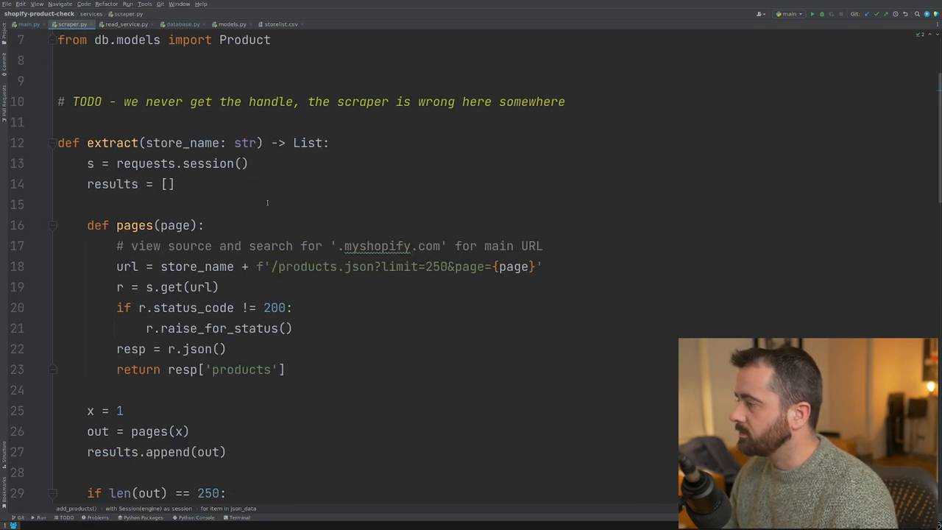
scroll(down, 3)
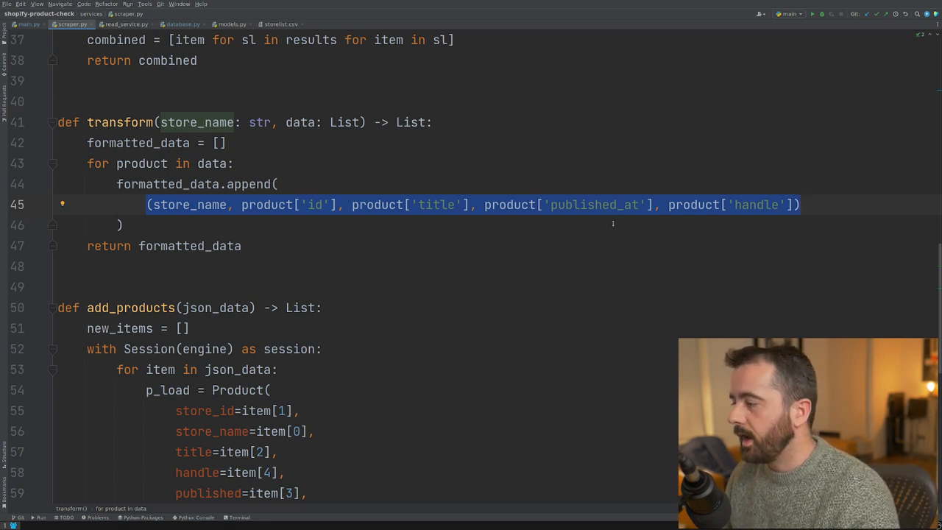
scroll(down, 3)
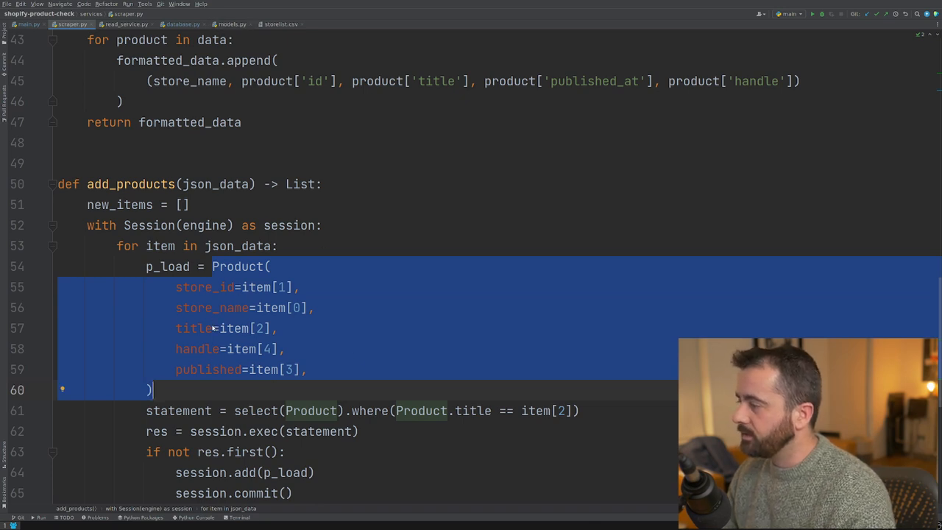
click(231, 24)
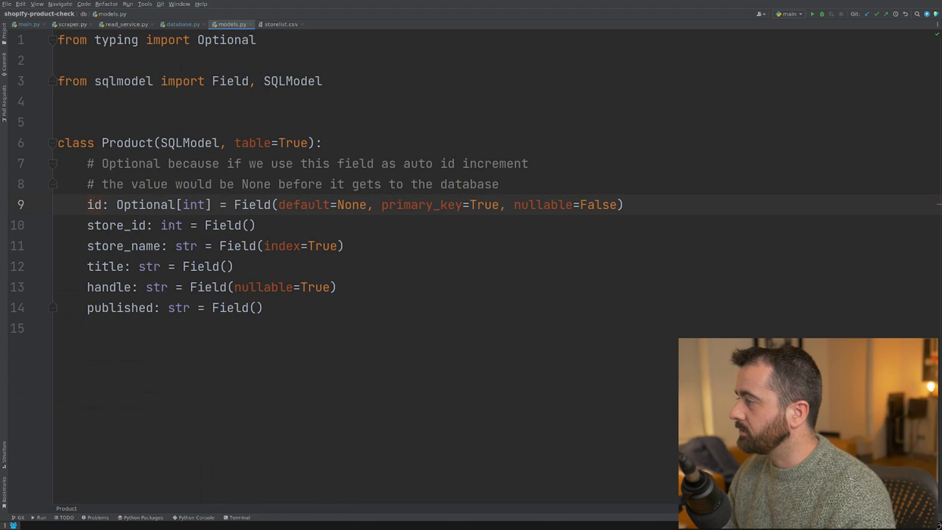
click(72, 24)
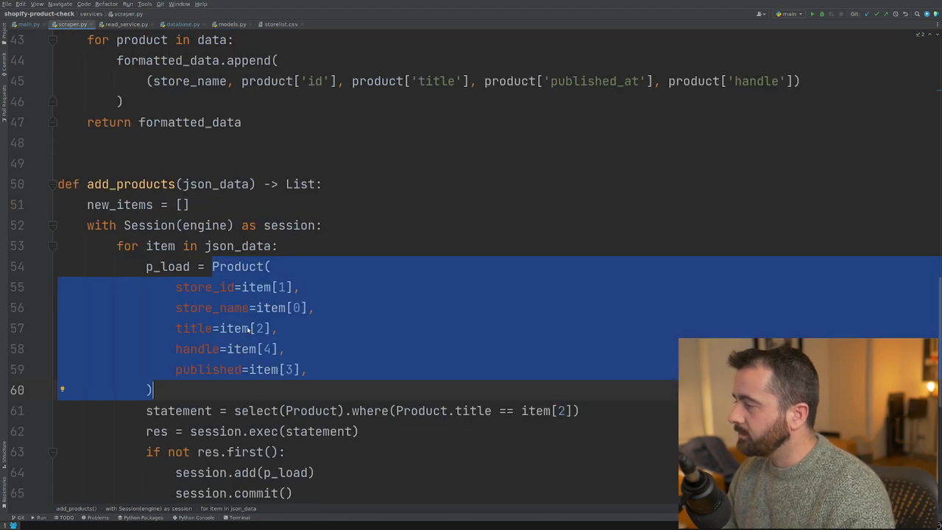
click(285, 287)
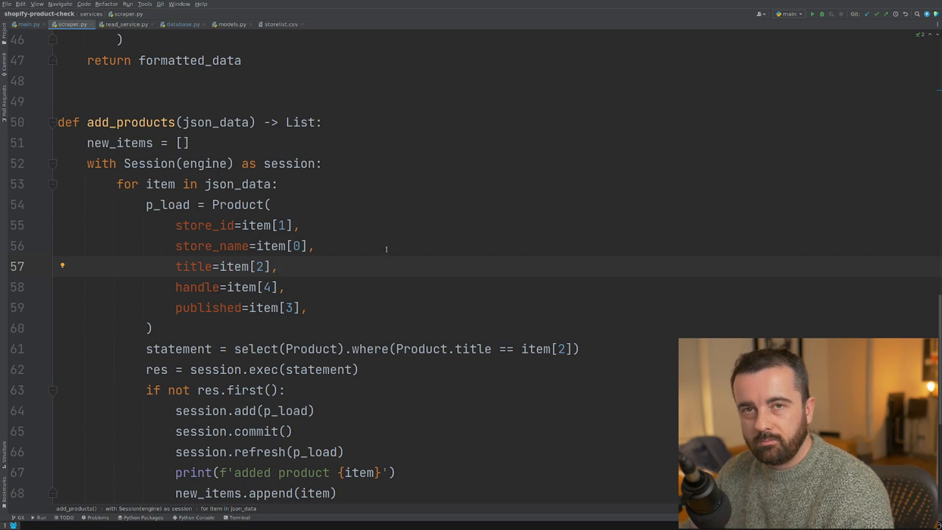
Step: Run the script so it starts adding products from the Partake store
scroll(down, 3)
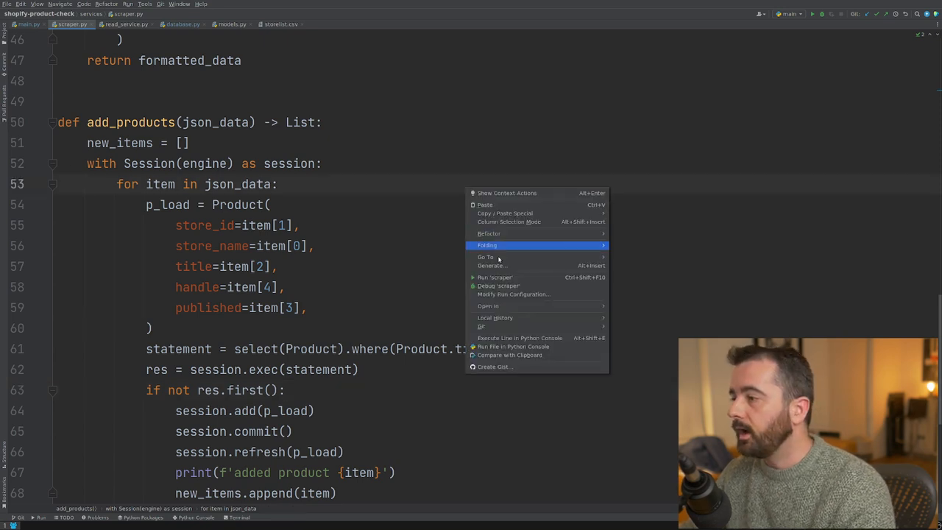
click(494, 278)
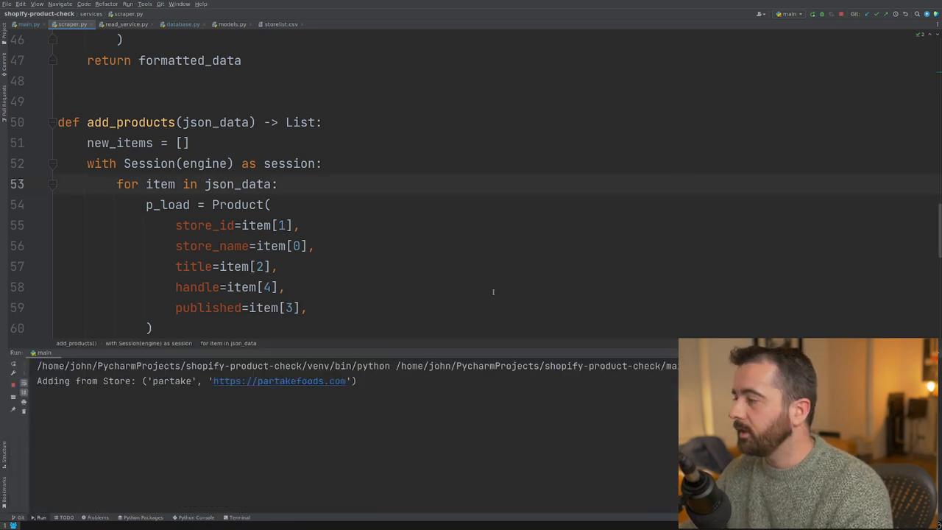